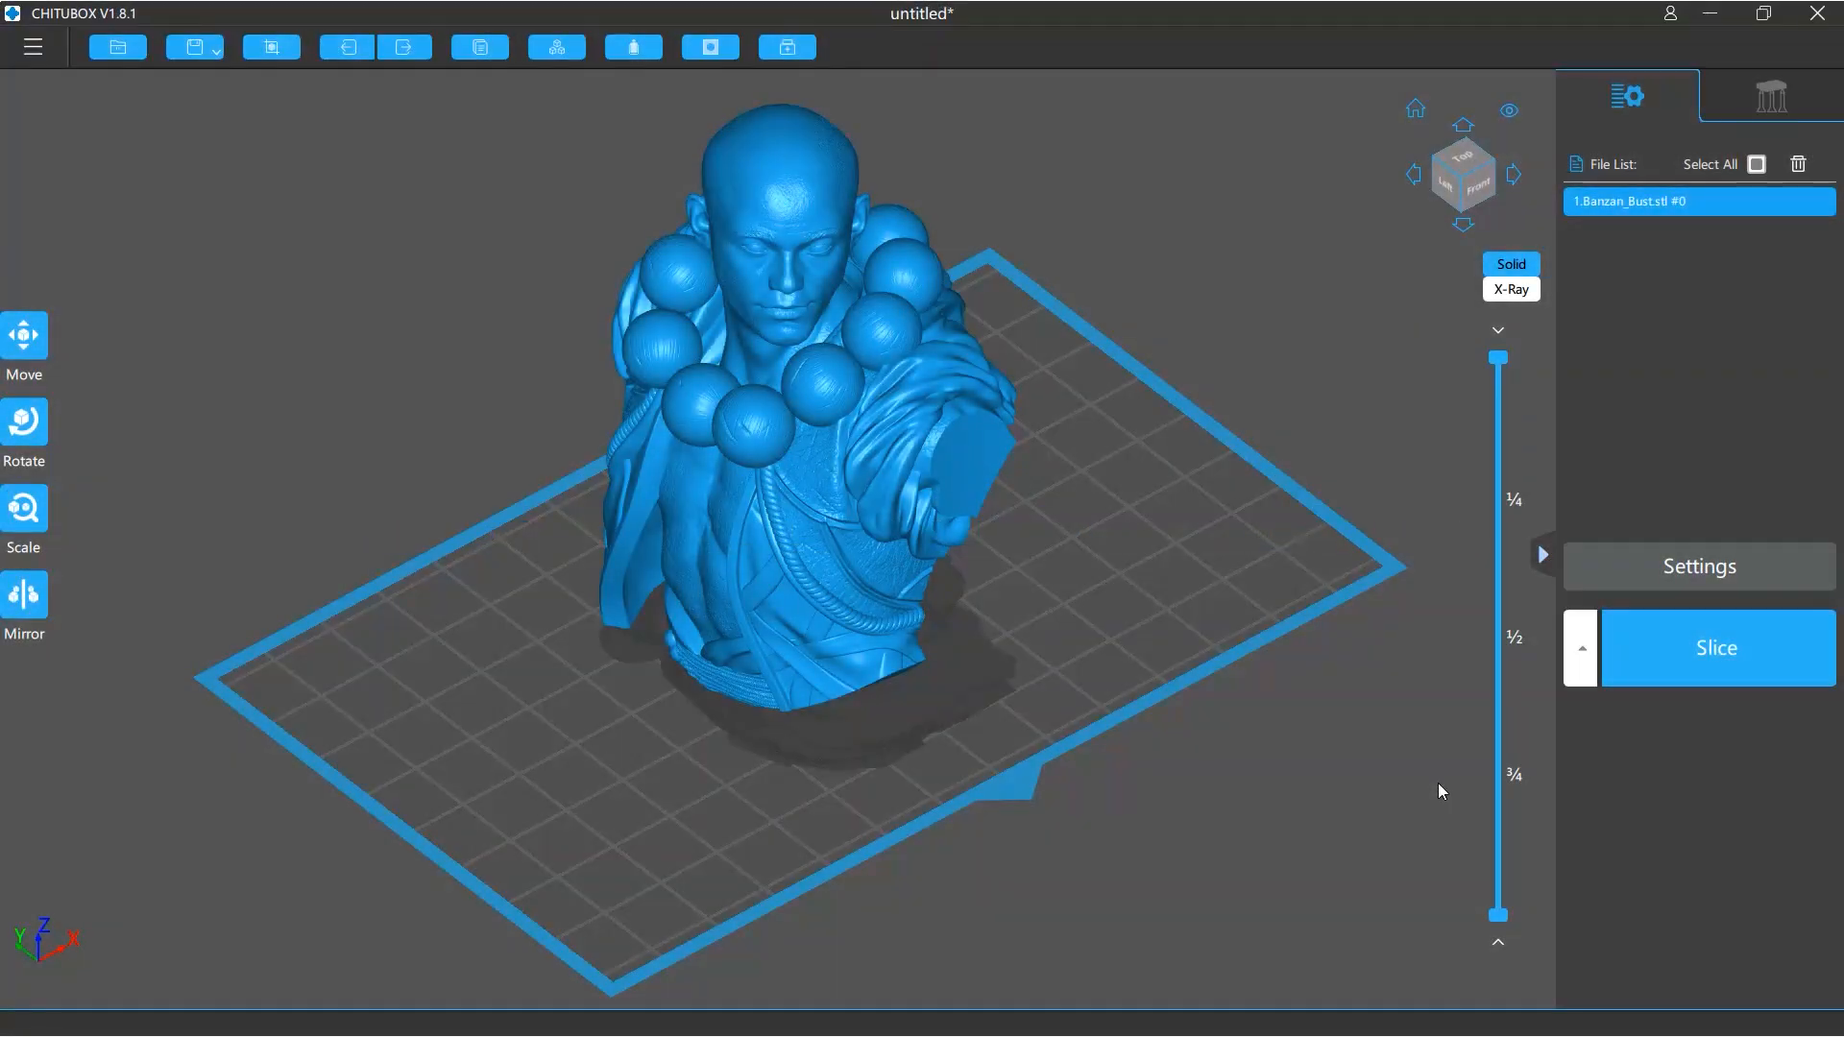
Step: Open the slicing settings for the Barzan bust model
{"action": "left_click", "coordinate": [1715, 648]}
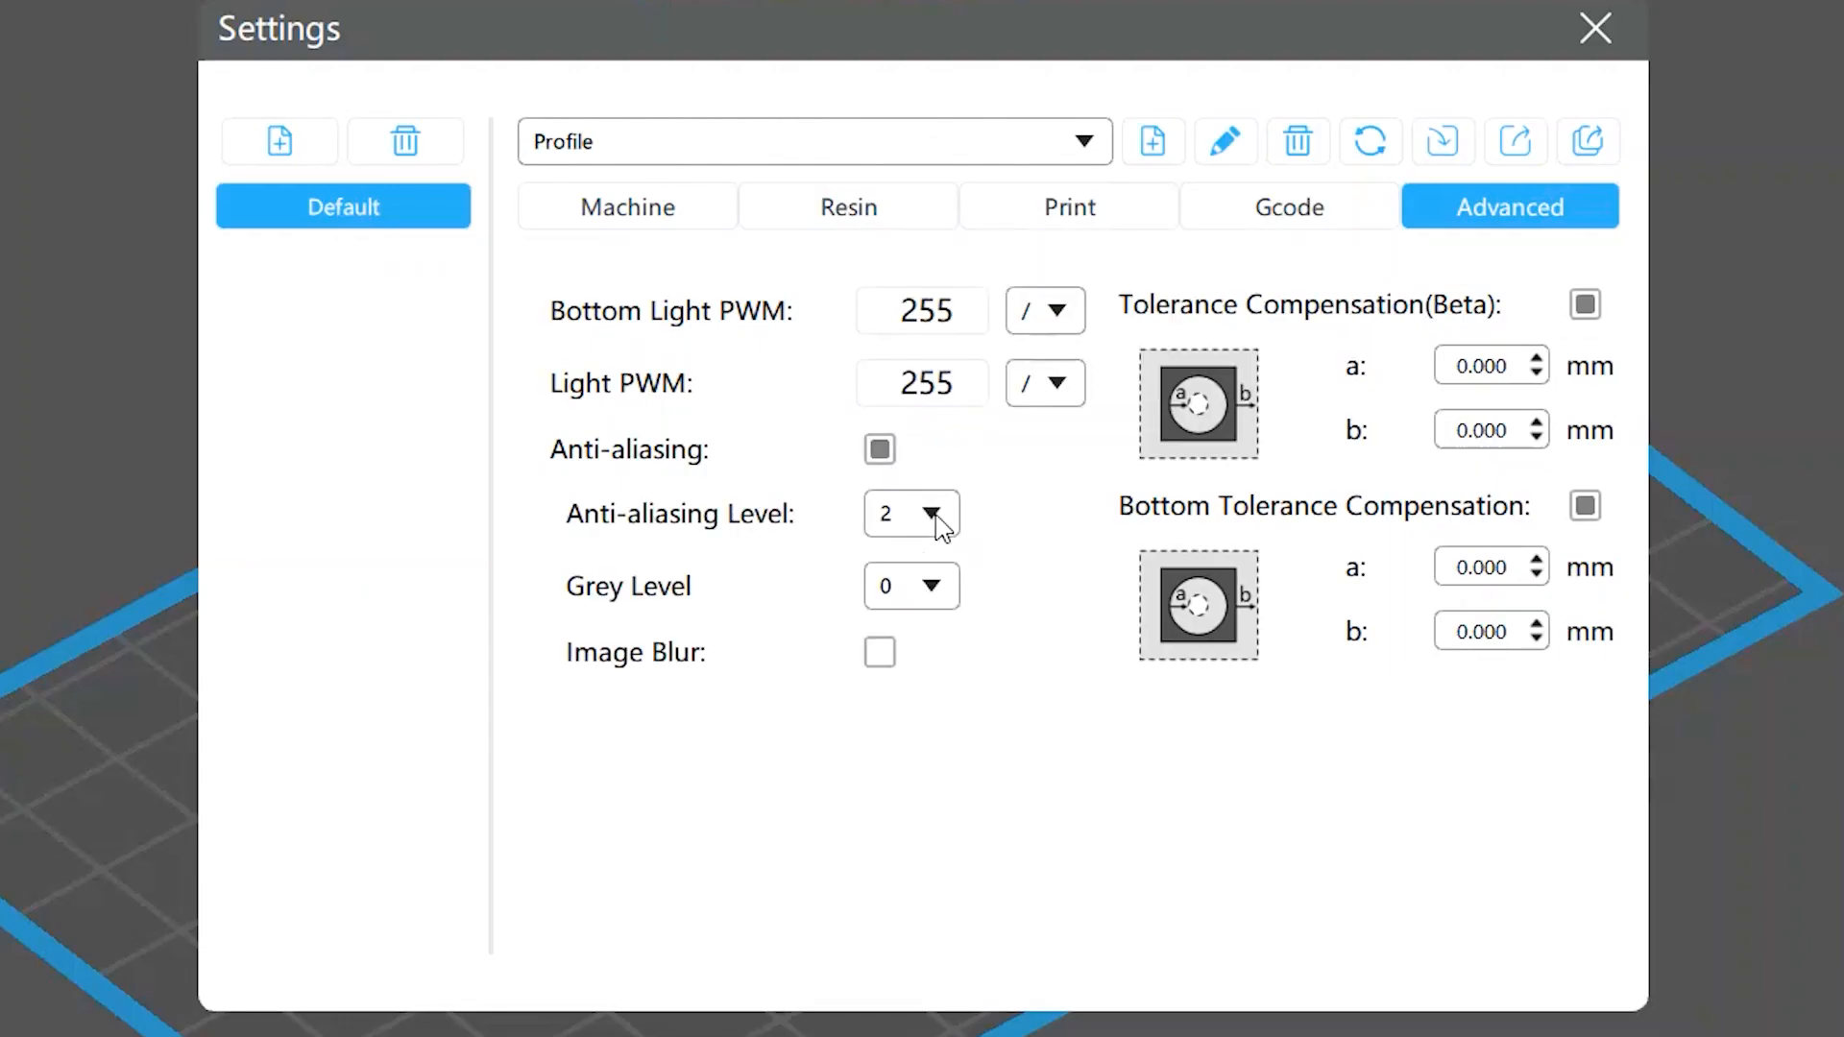
{"action": "mouse_move", "coordinate": [911, 515]}
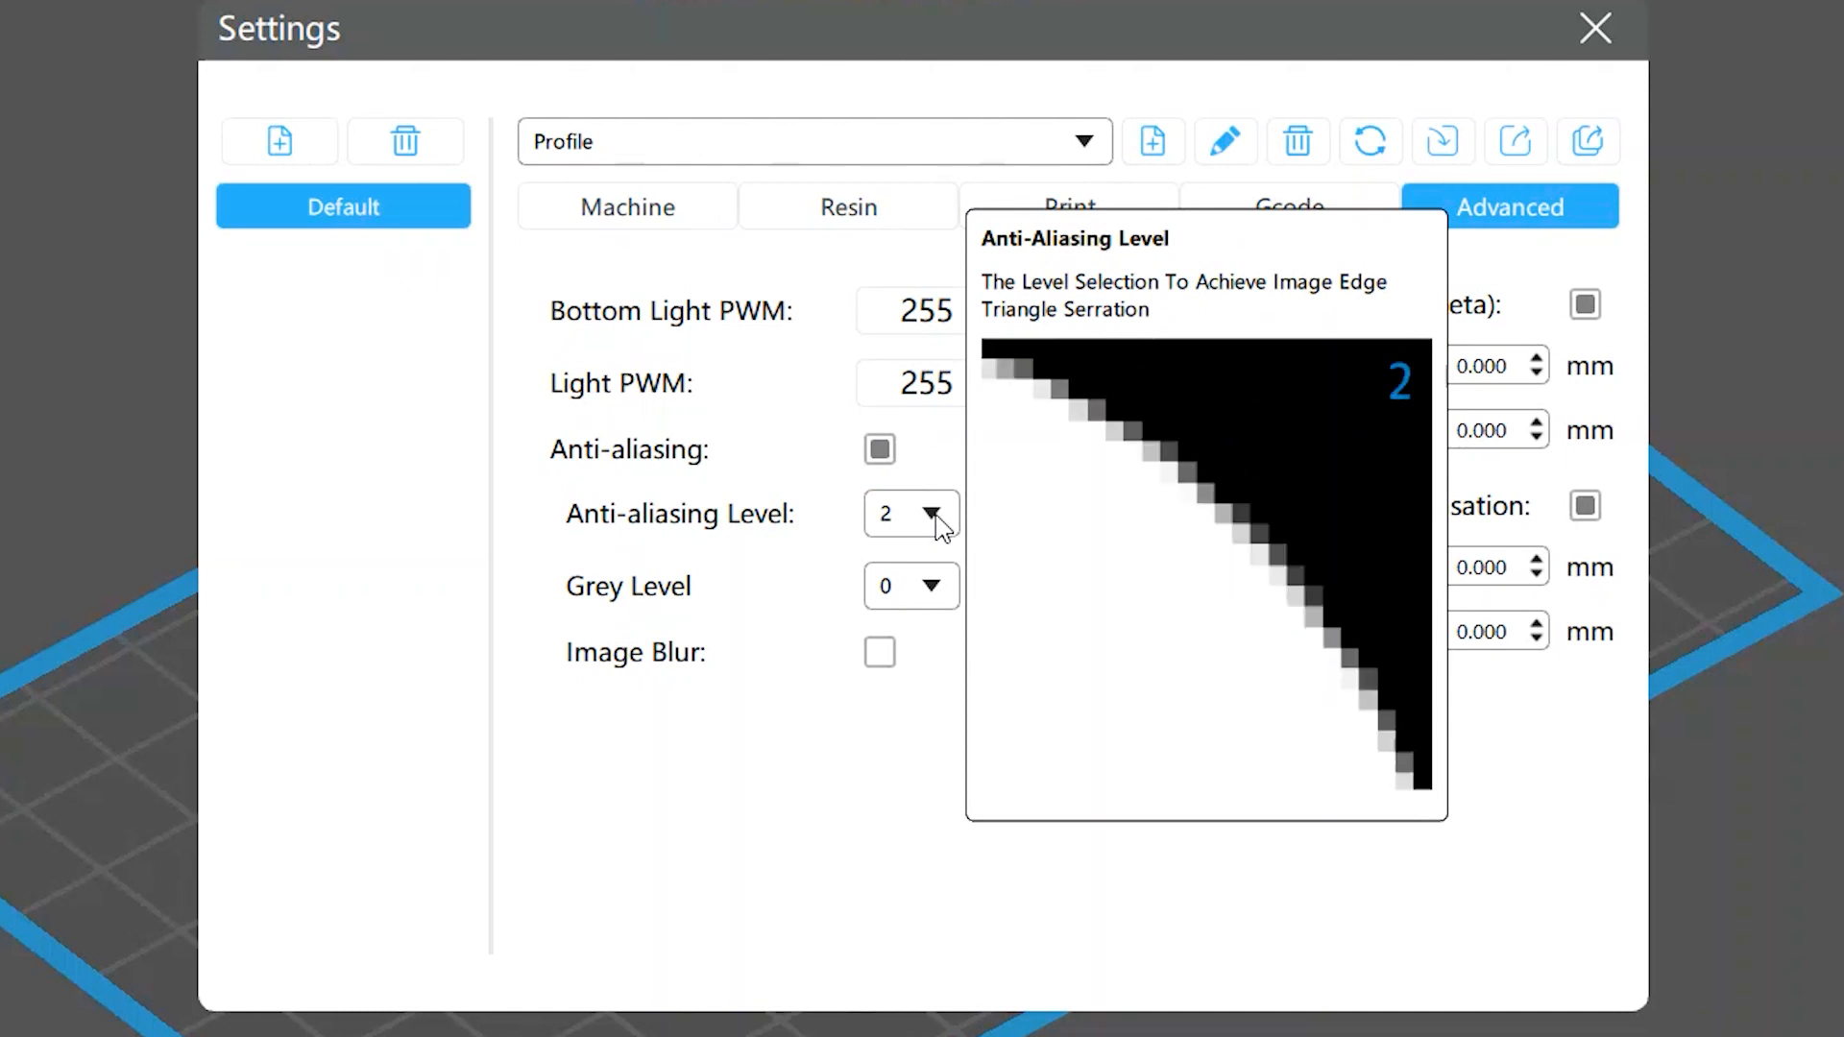
{"action": "left_click", "coordinate": [937, 513]}
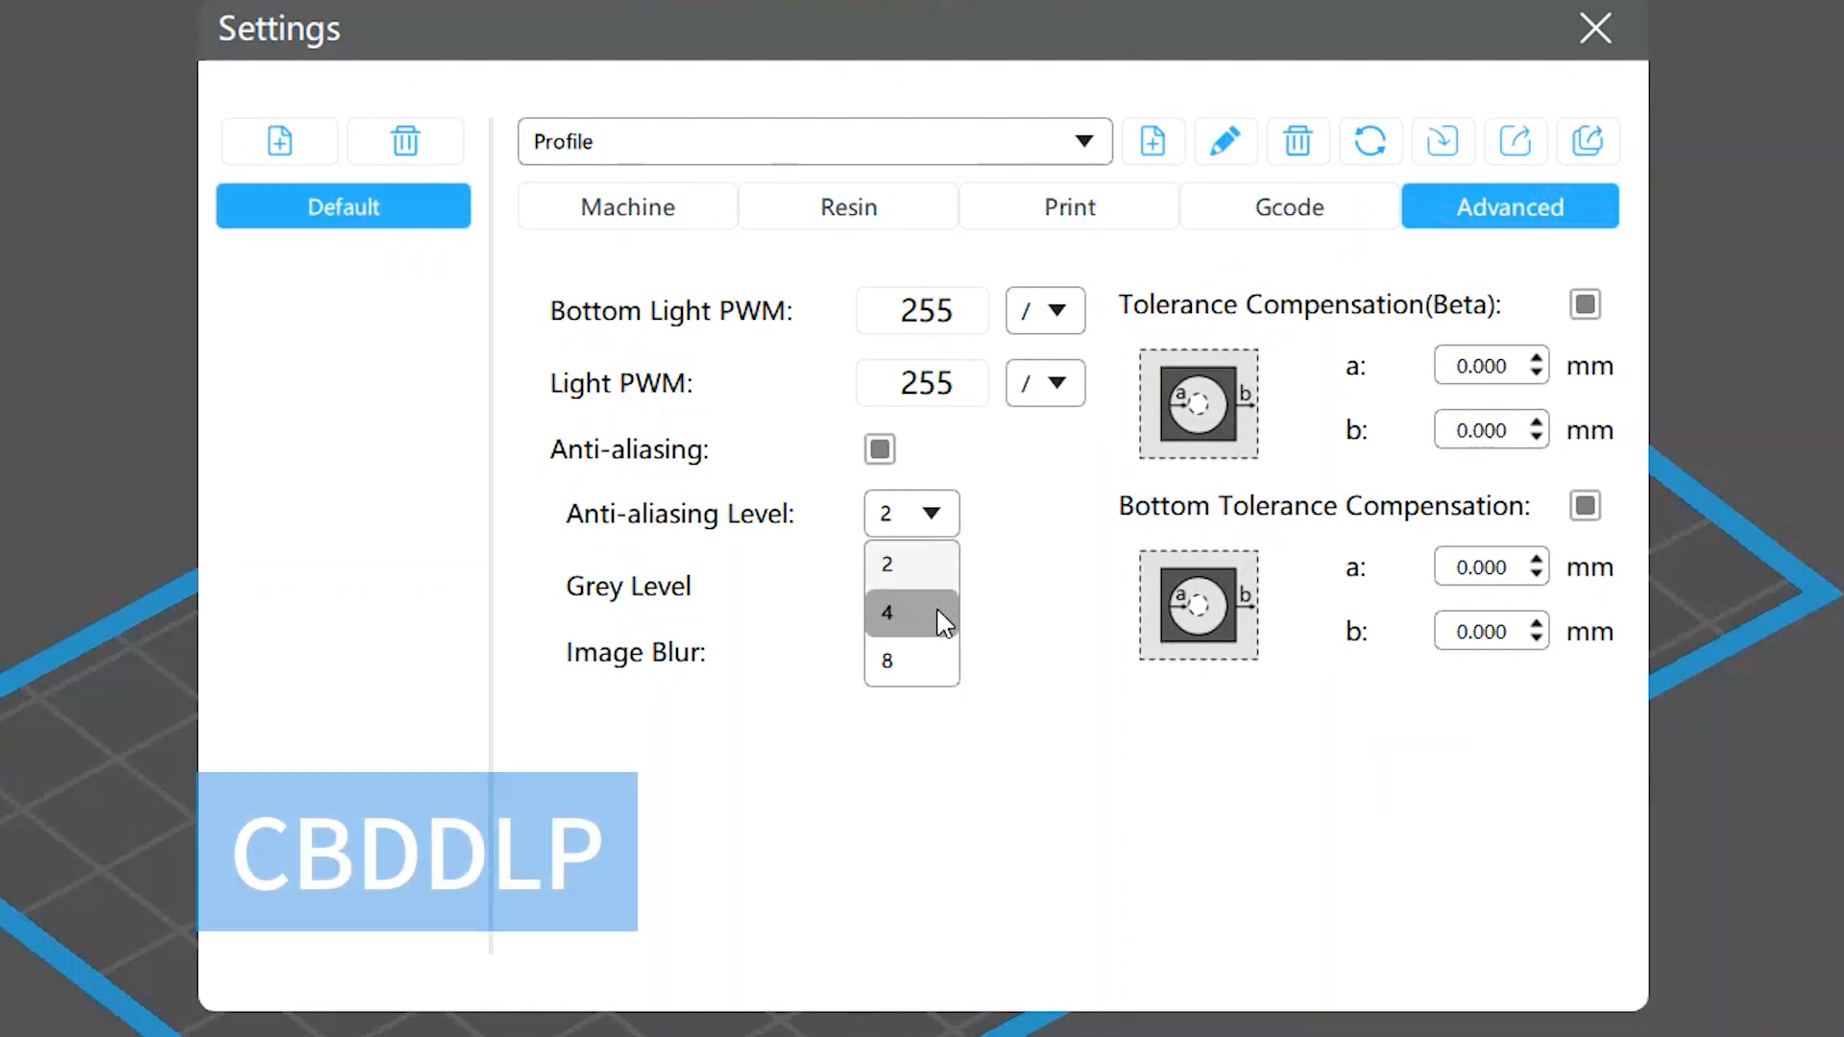
{"action": "left_click", "coordinate": [887, 586]}
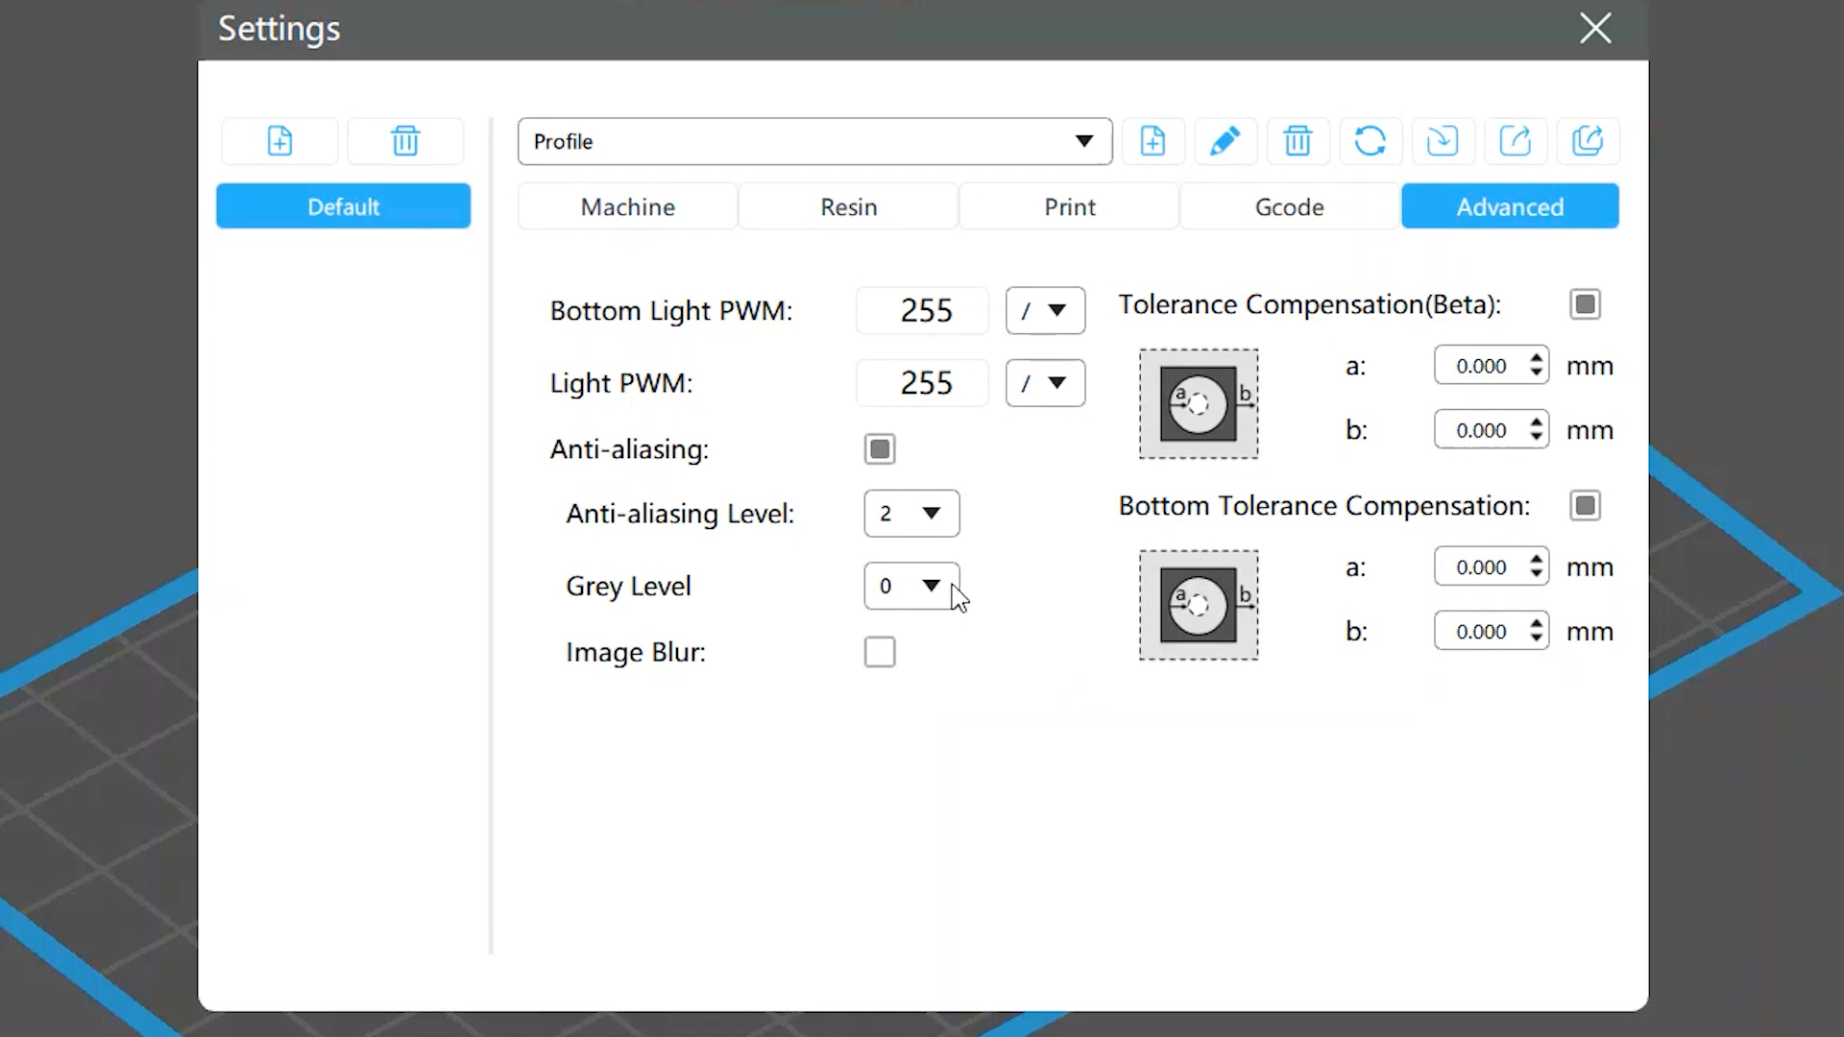
Step: Expand the Grey Level choices for anti-aliasing
{"action": "left_click", "coordinate": [911, 586]}
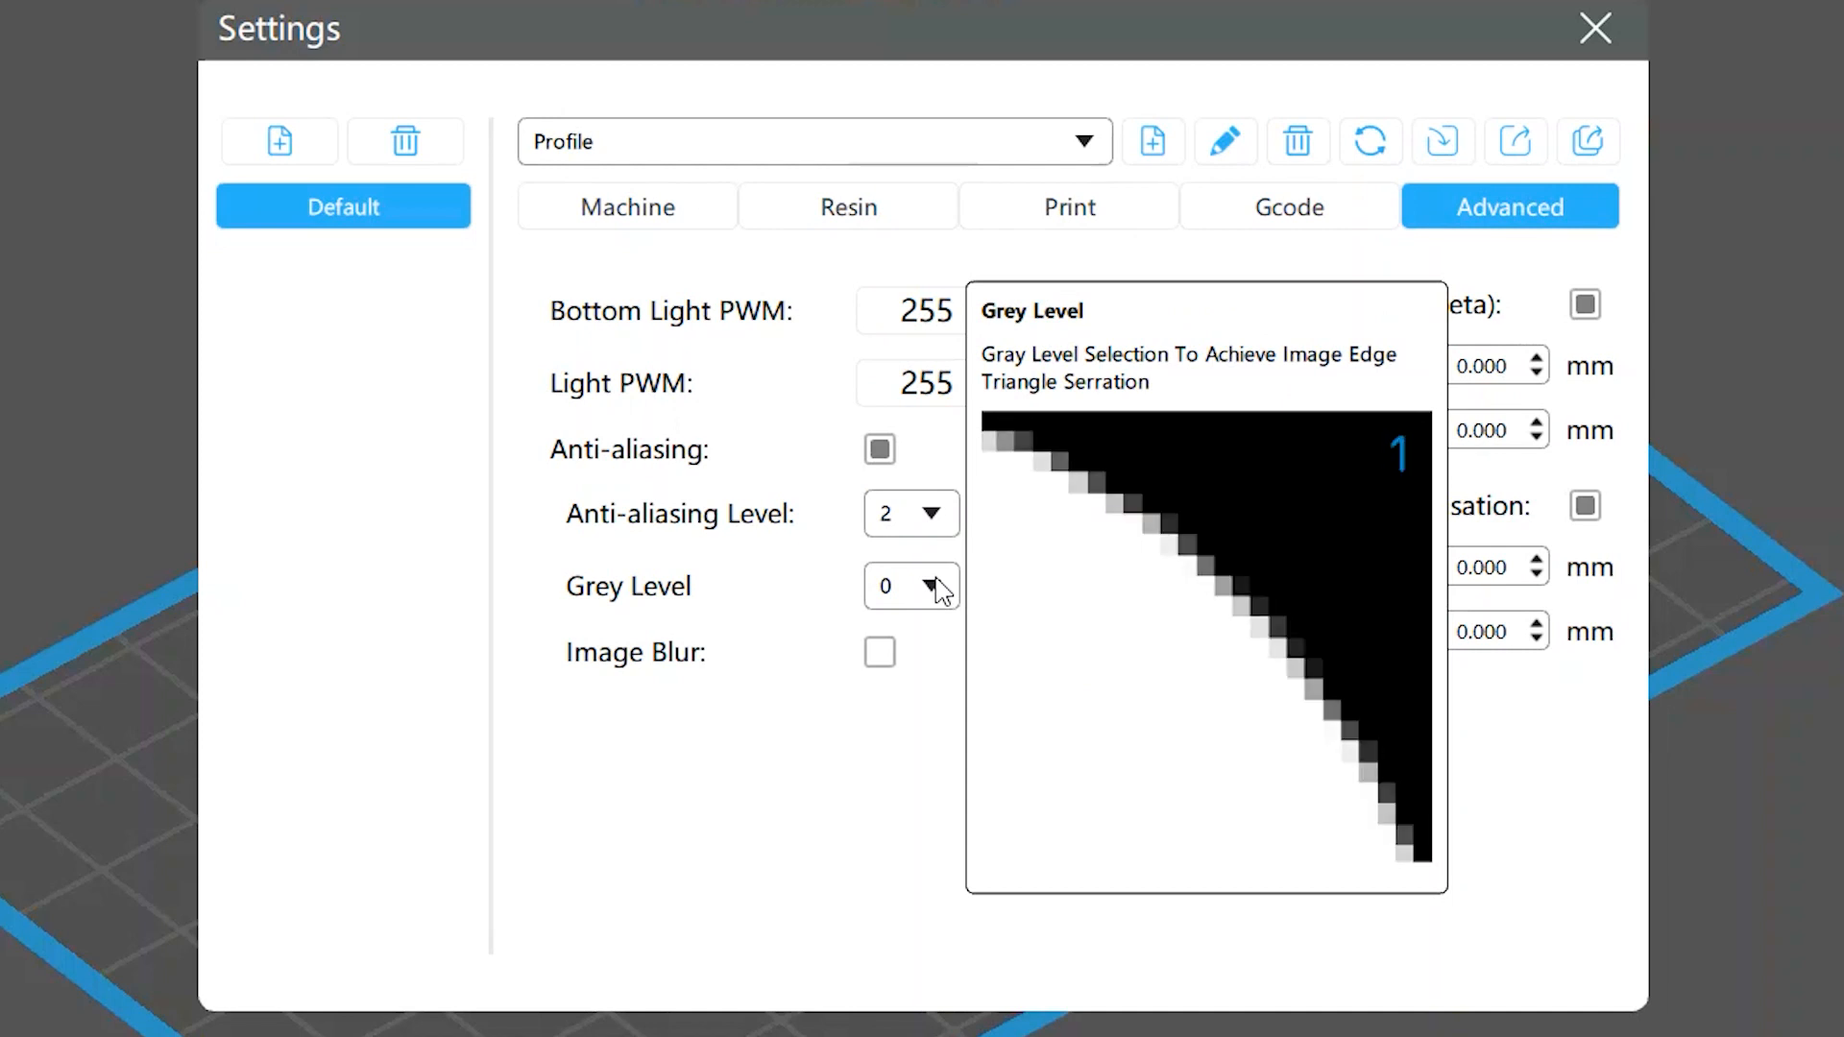
{"action": "mouse_move", "coordinate": [877, 653]}
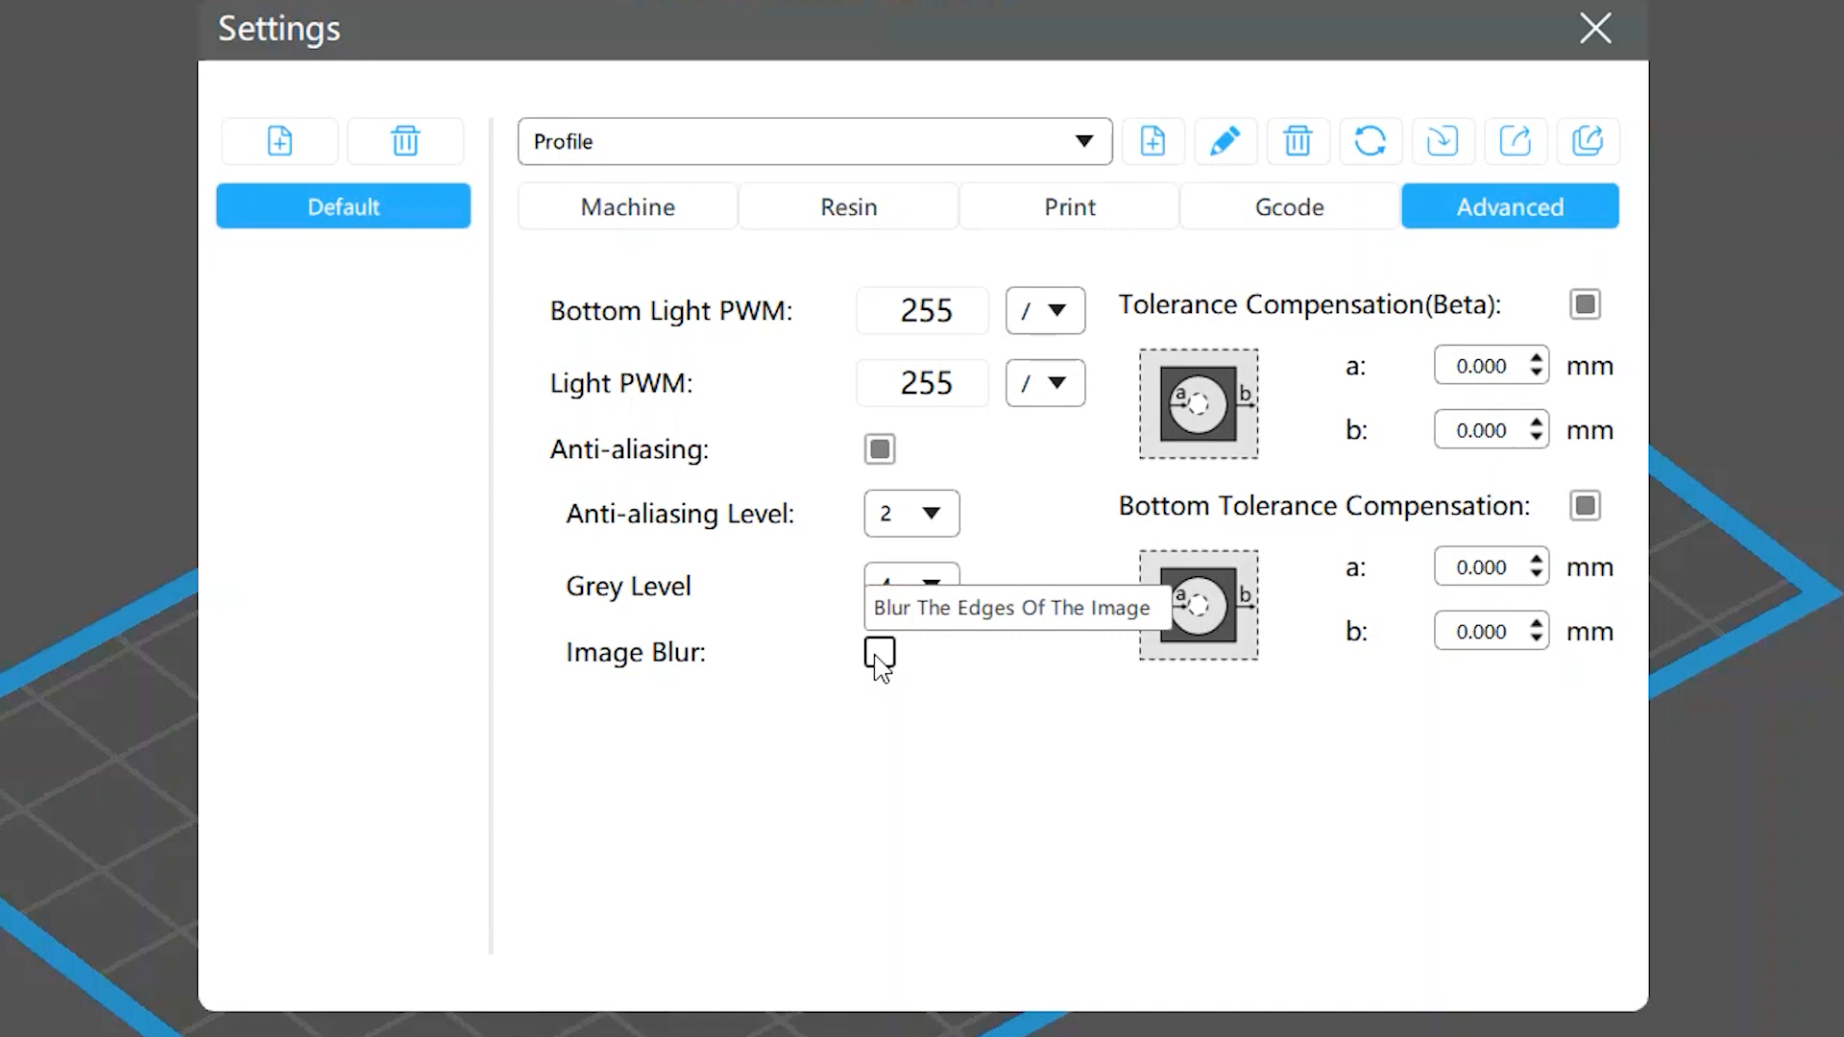
Step: Enable Image Blur and show its pixel choices of 2, 3 and 4
{"action": "left_click", "coordinate": [878, 653]}
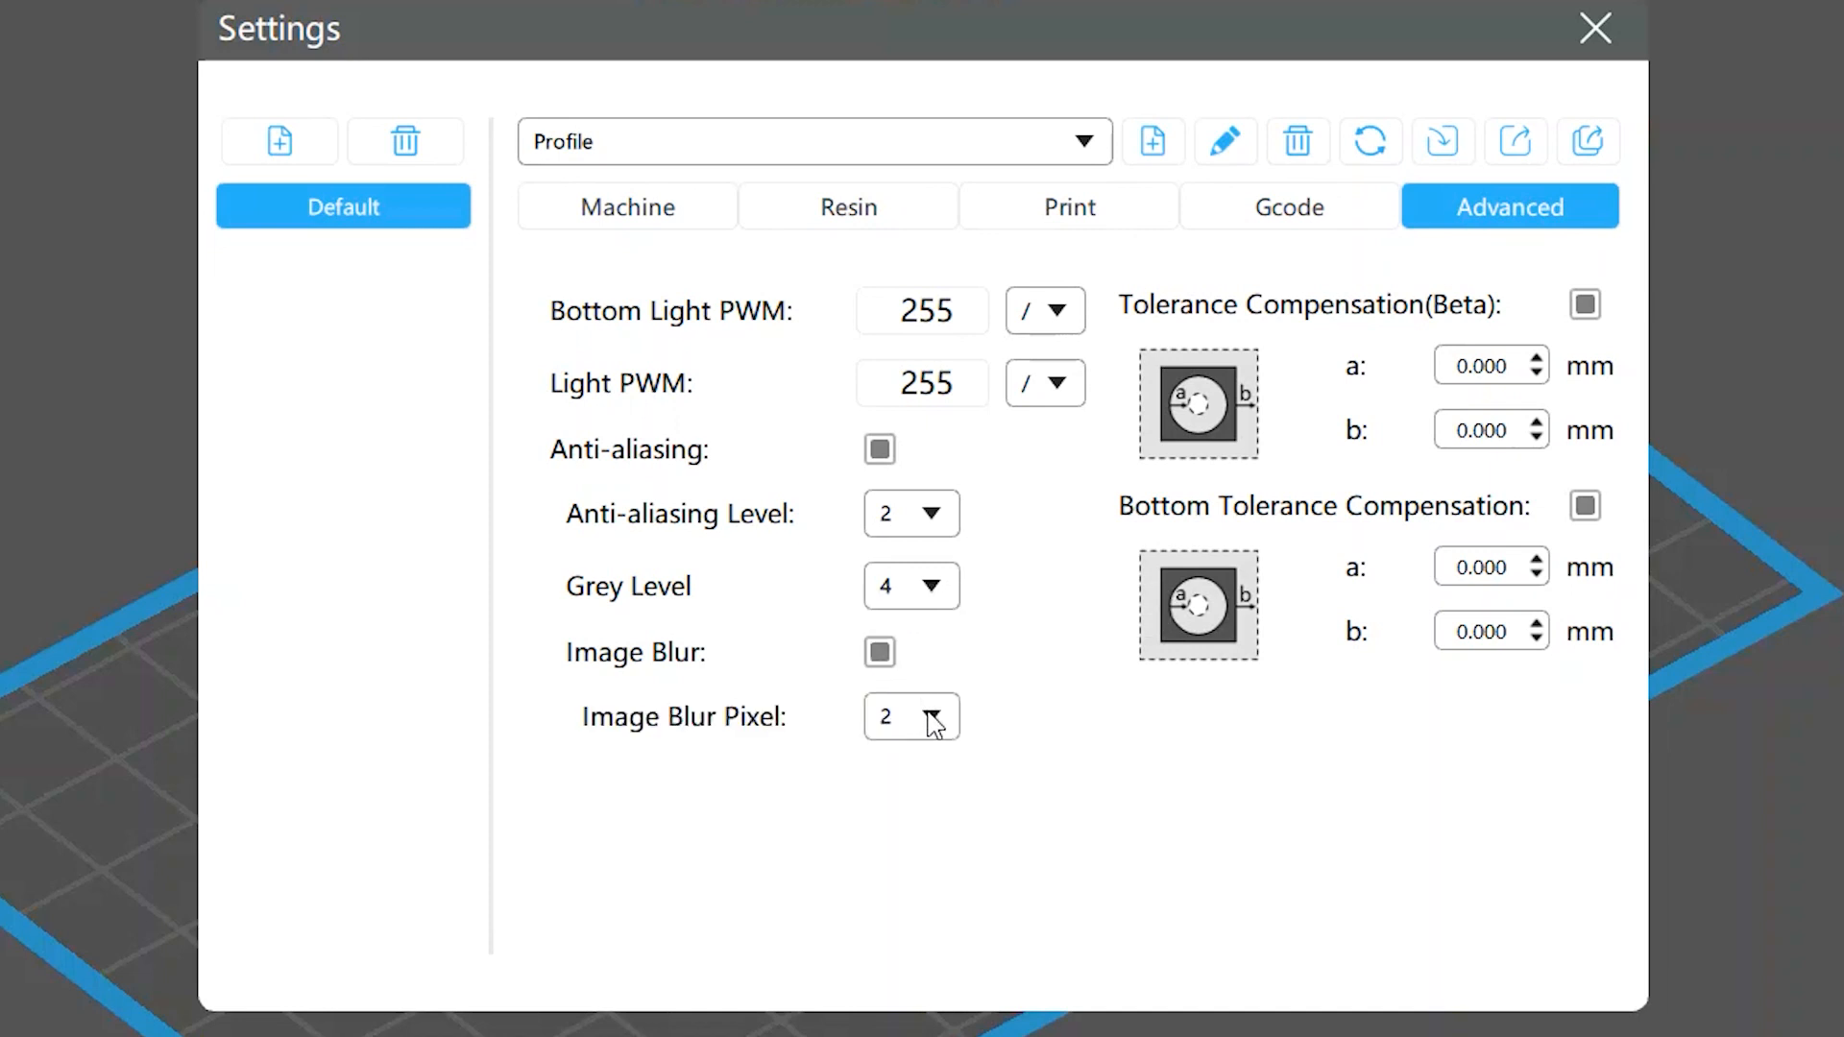
{"action": "left_click", "coordinate": [910, 716]}
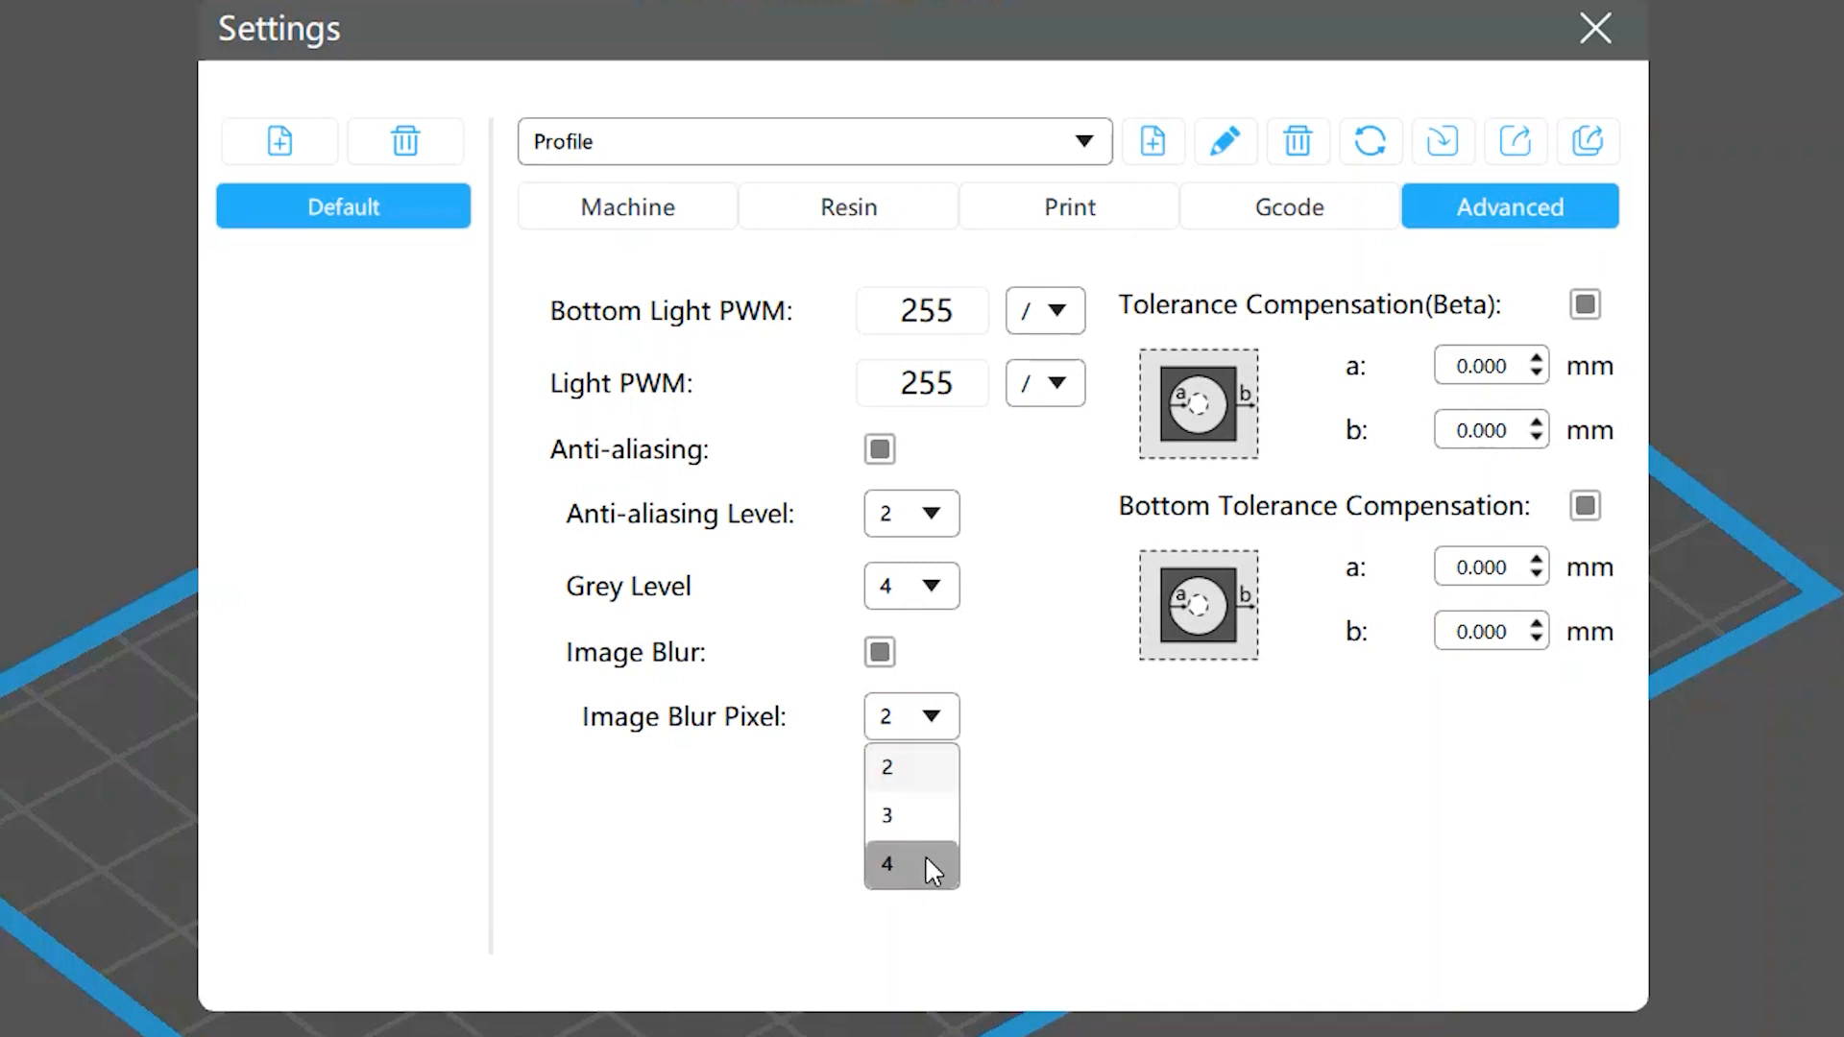